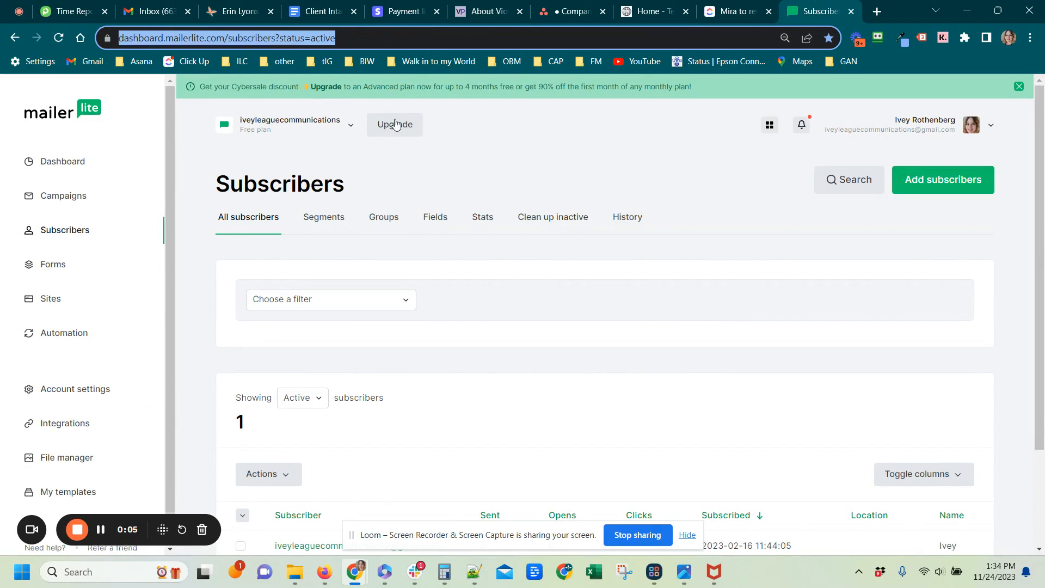
mouse_move(65, 229)
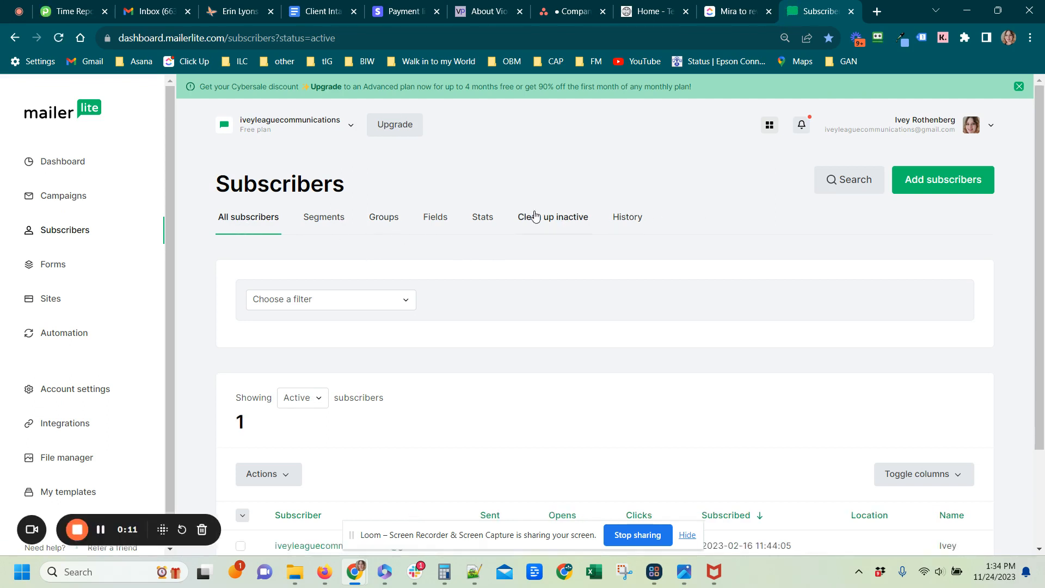
Show the subscriber Groups list from the Subscribers page
left_click(383, 216)
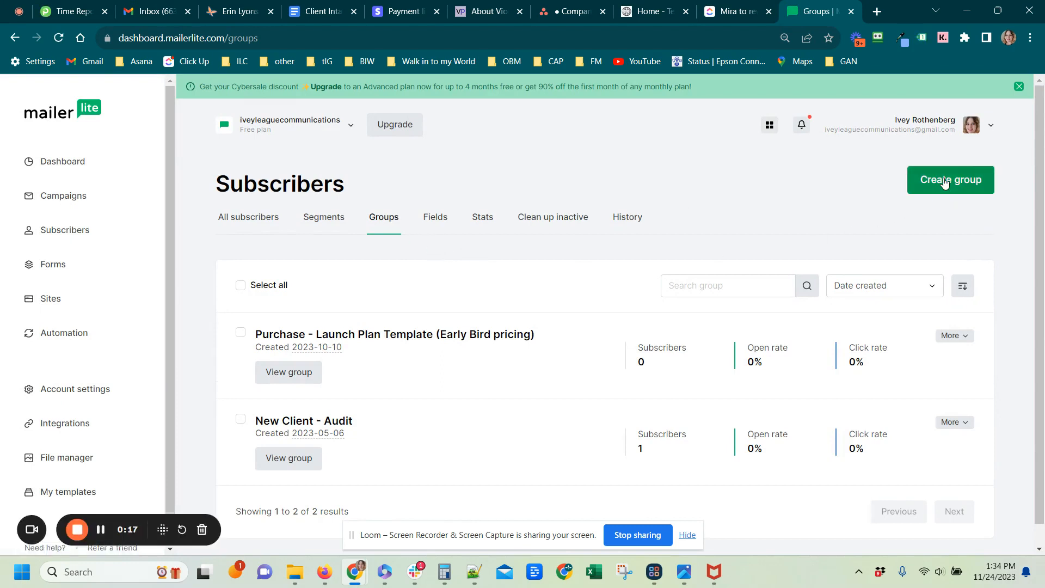
Create a new subscriber group named 'Tech Stack Audit'
left_click(948, 180)
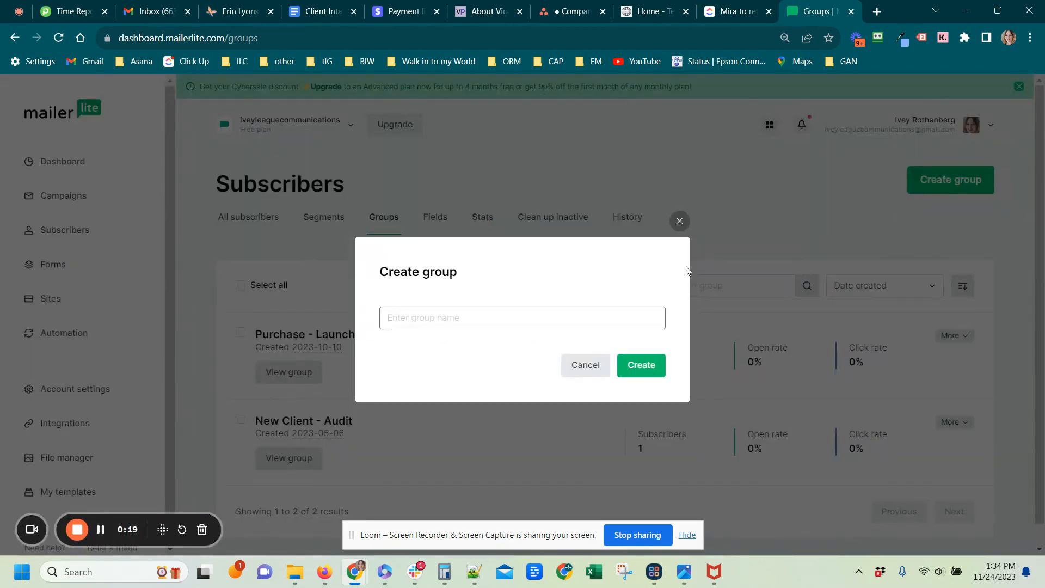
type("T")
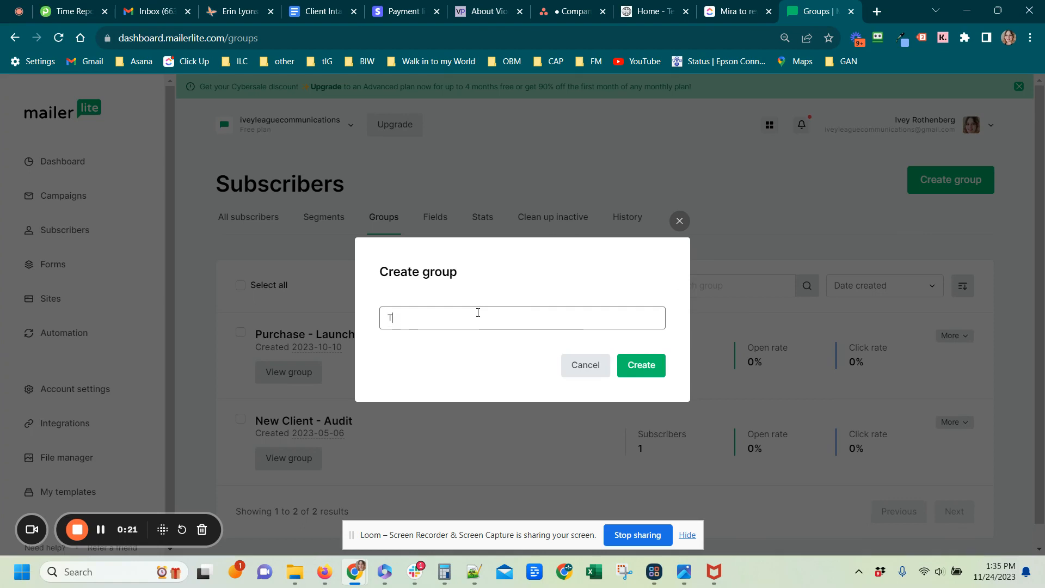
type("ech Stack")
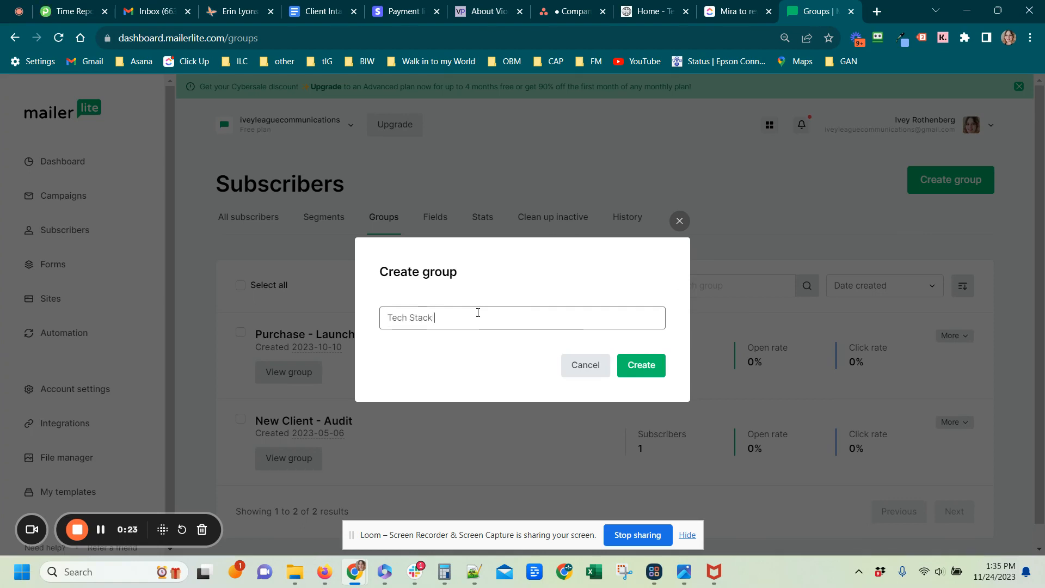
type("Audit")
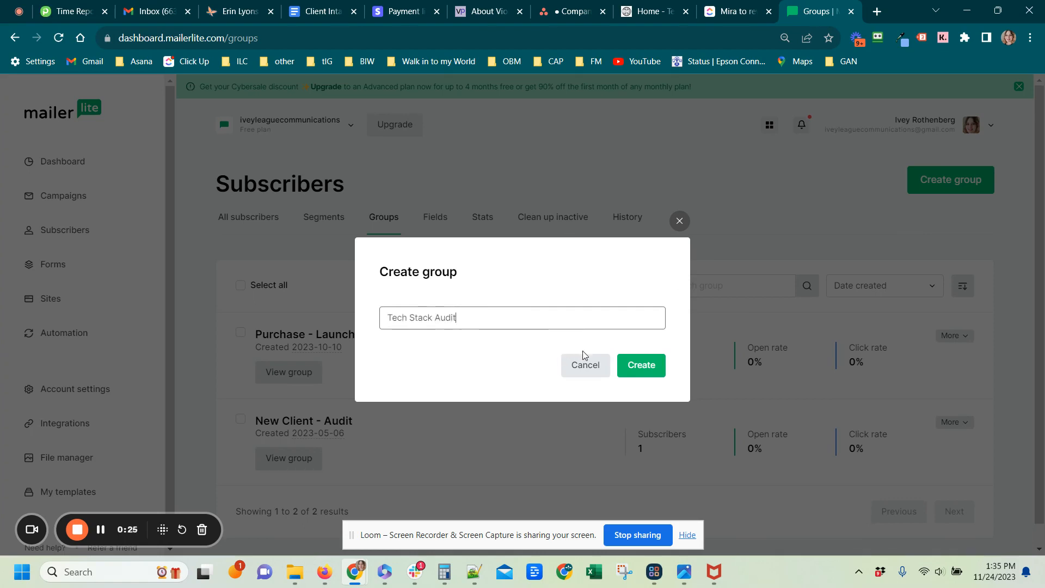
left_click(640, 365)
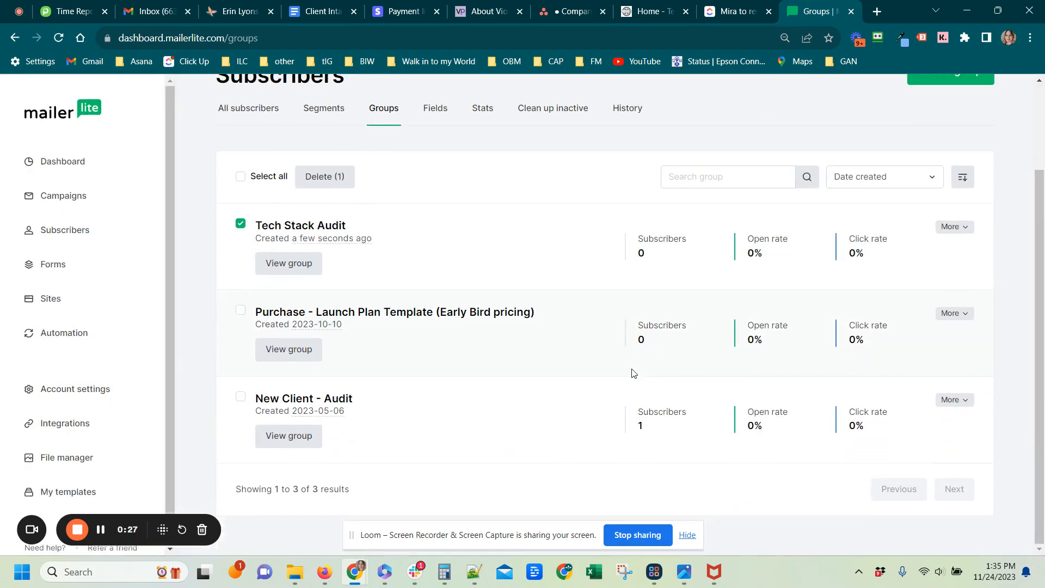
Return from the groups list to the All subscribers list
scroll("up", 3)
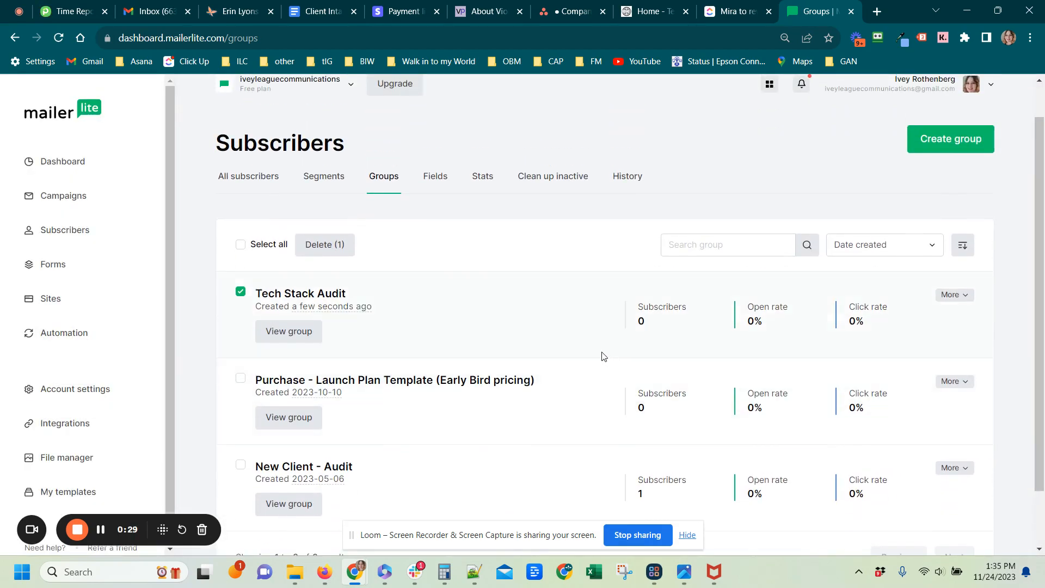
mouse_move(401, 217)
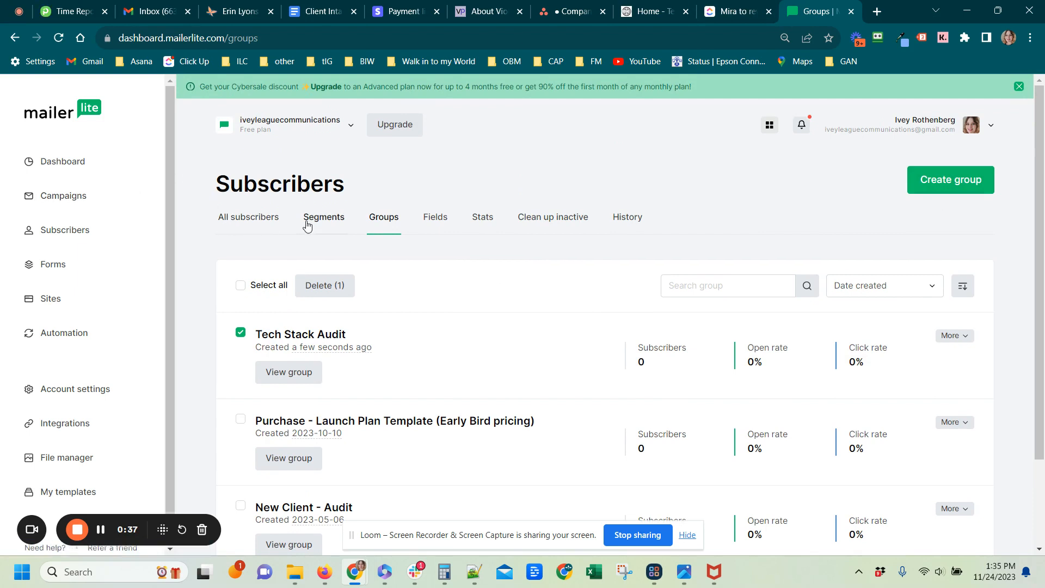
left_click(248, 217)
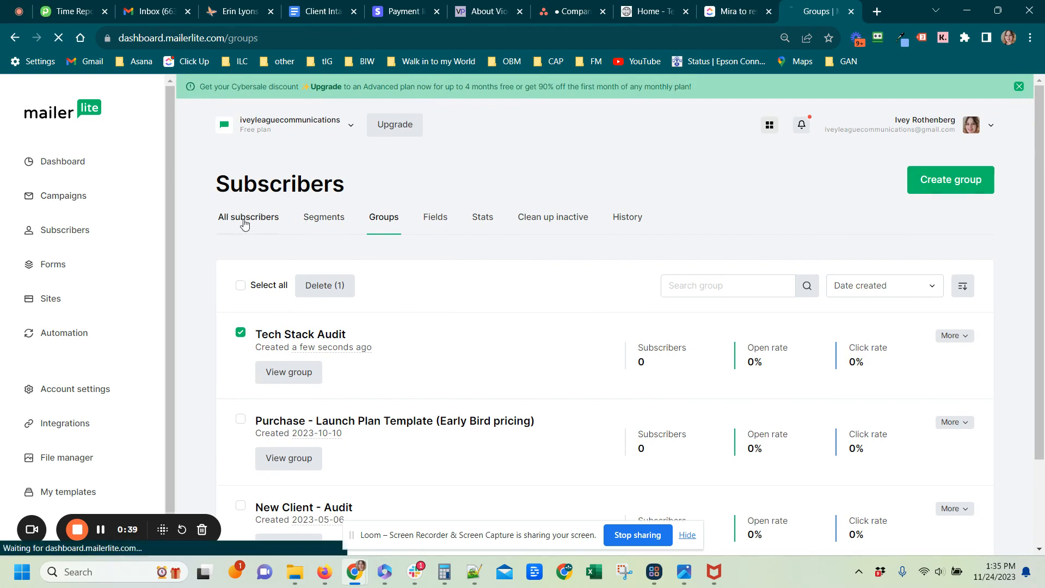
left_click(248, 217)
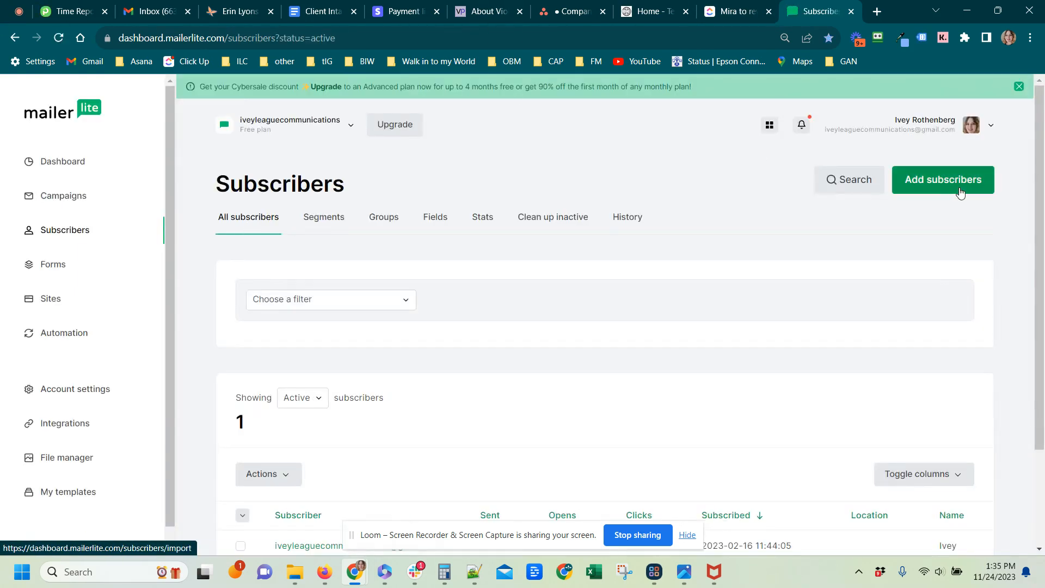
Start adding subscribers and choose the single-subscriber form
left_click(942, 180)
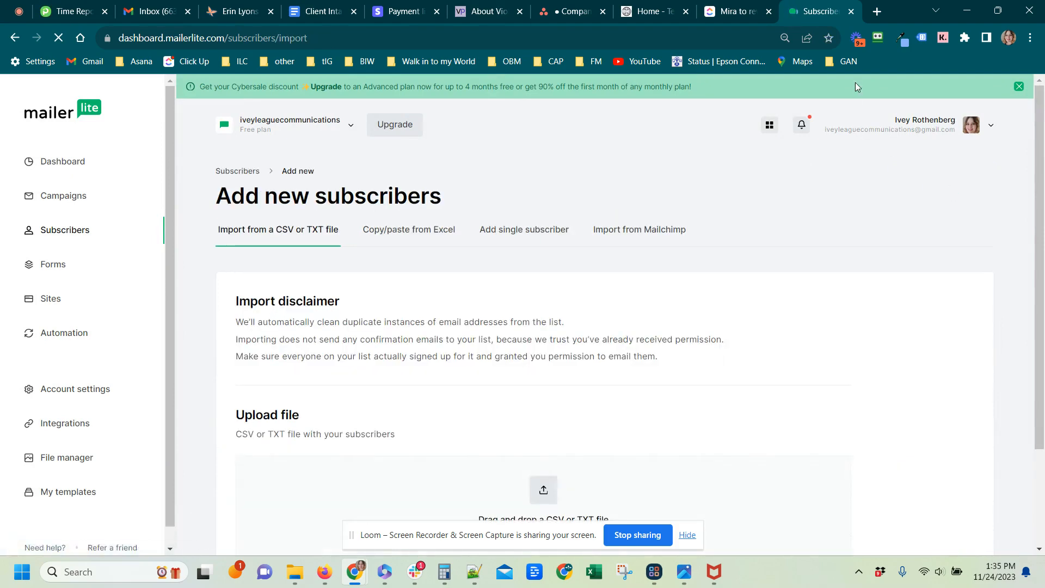
left_click(1018, 87)
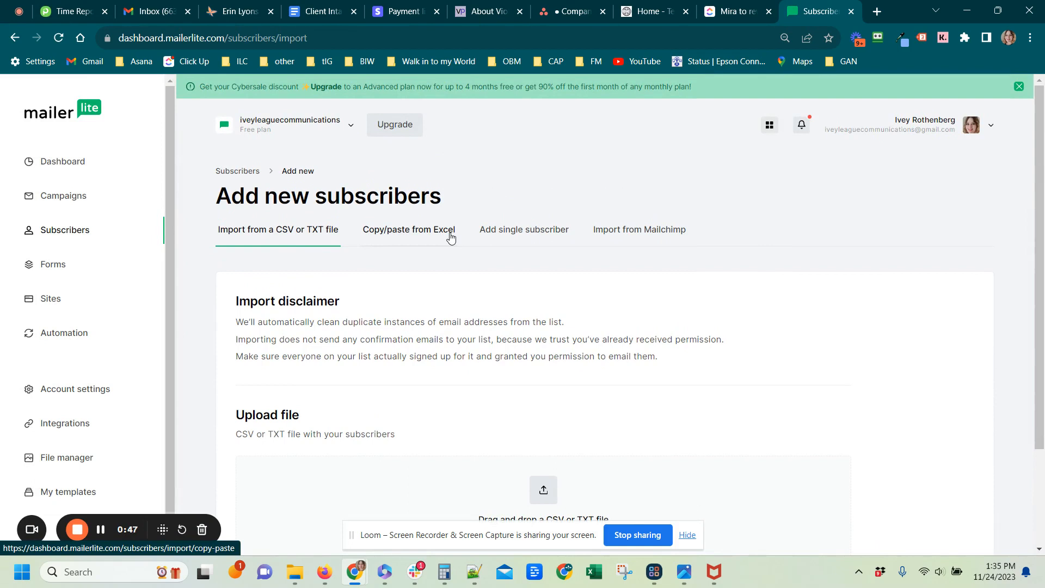
mouse_move(64, 229)
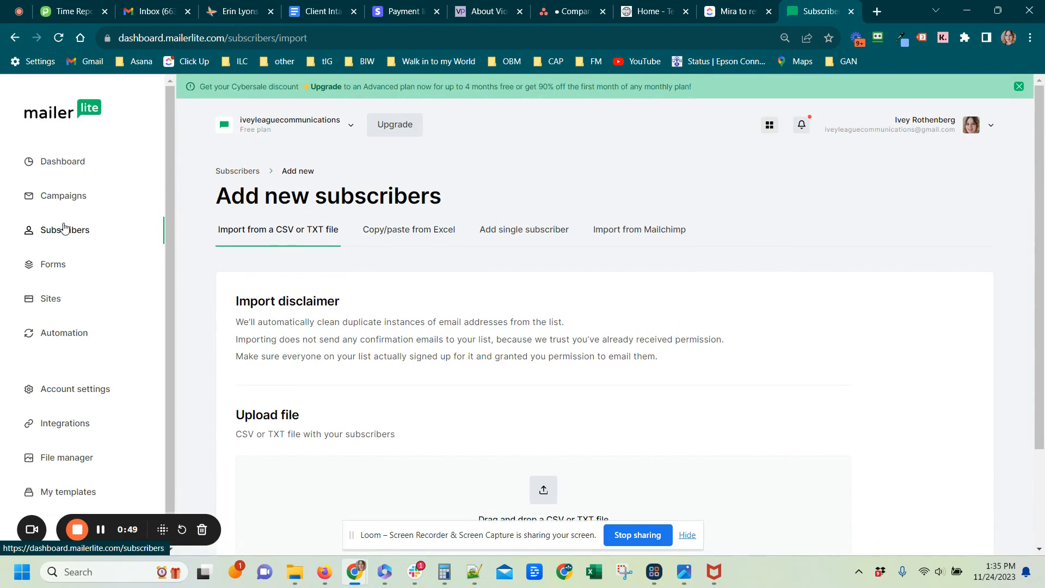
left_click(65, 230)
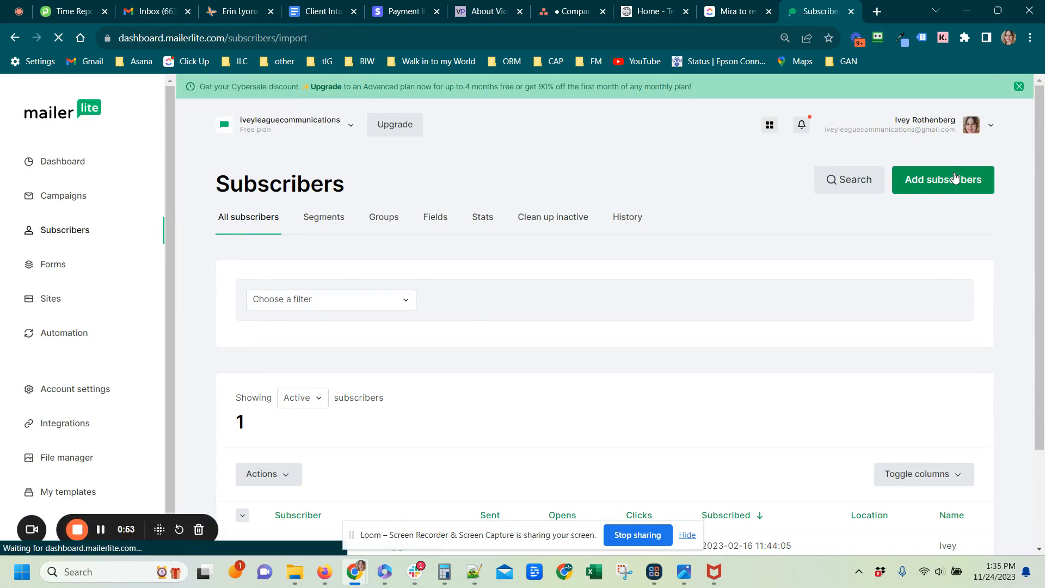
left_click(942, 180)
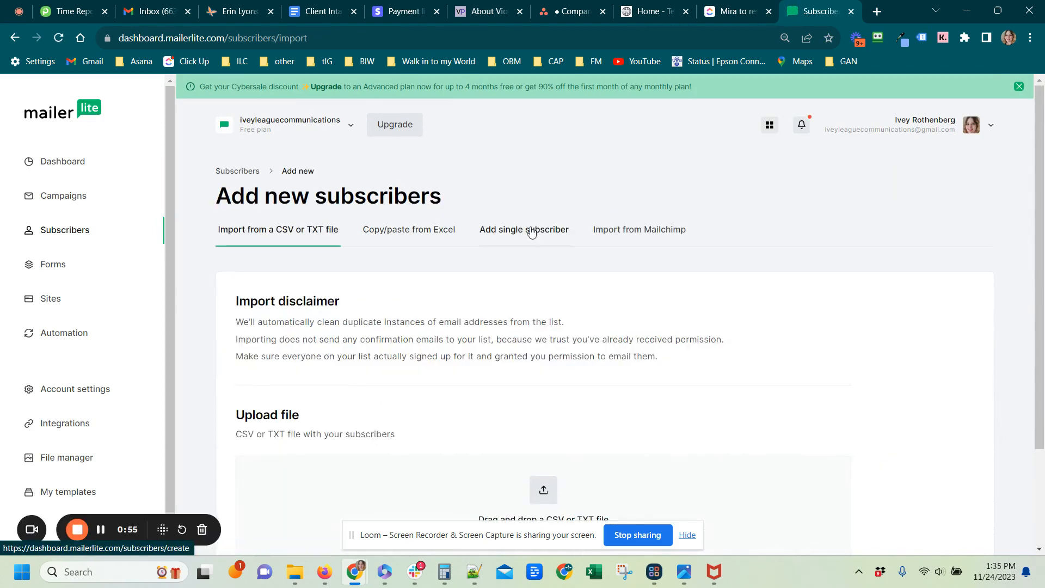
left_click(523, 229)
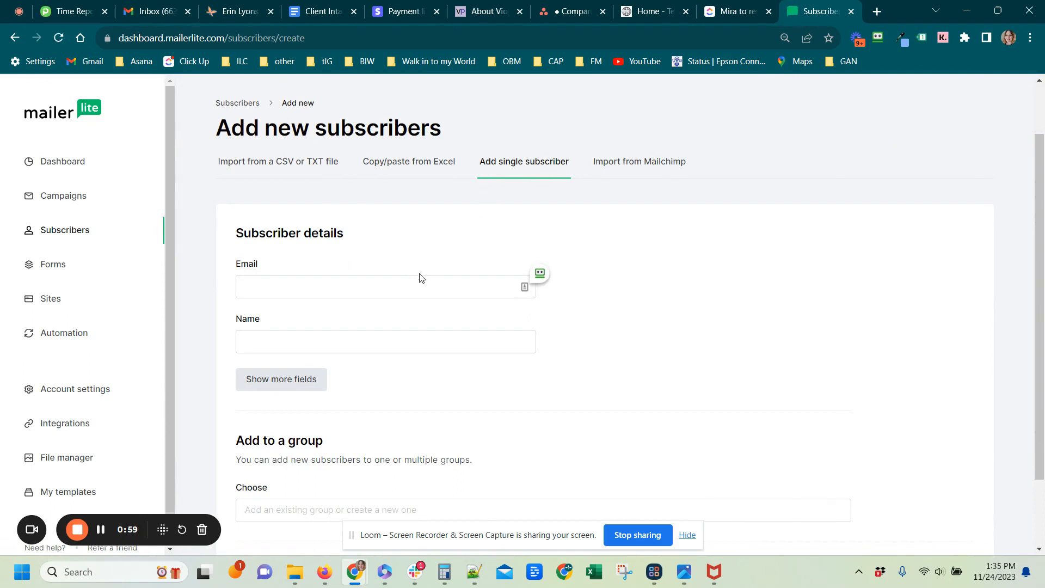
Enter last name 'Rothen' and company 'Ivey Leags Inc.' for the new subscriber
left_click(386, 287)
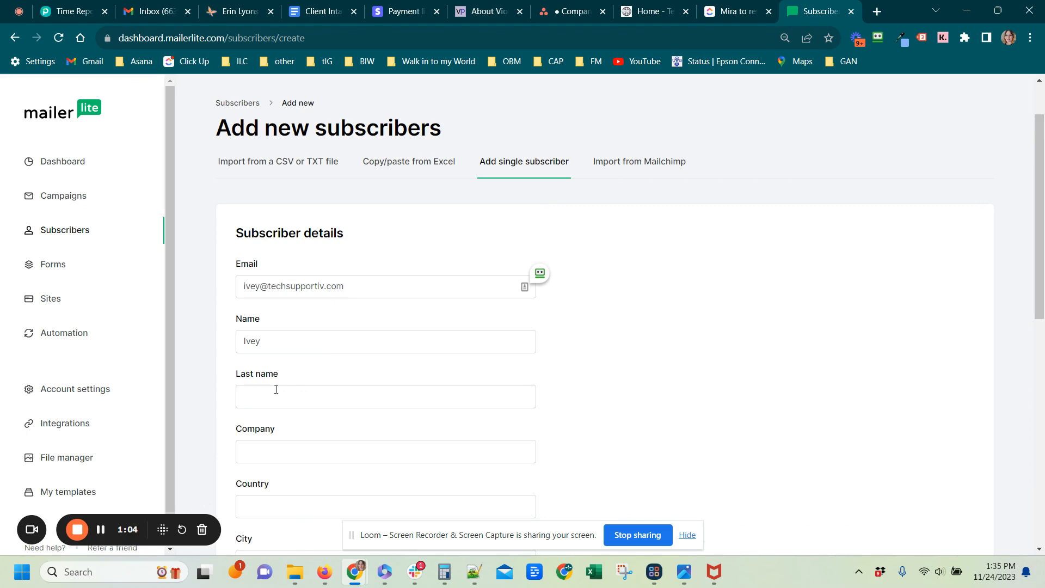
type("Rothenberg")
type("Tech Support IV")
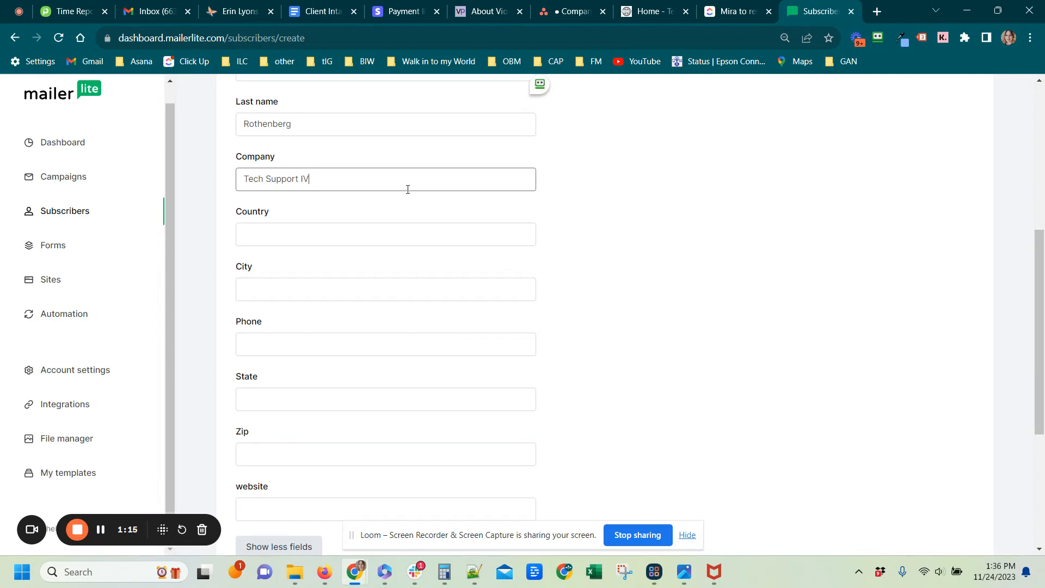
scroll("down", 3)
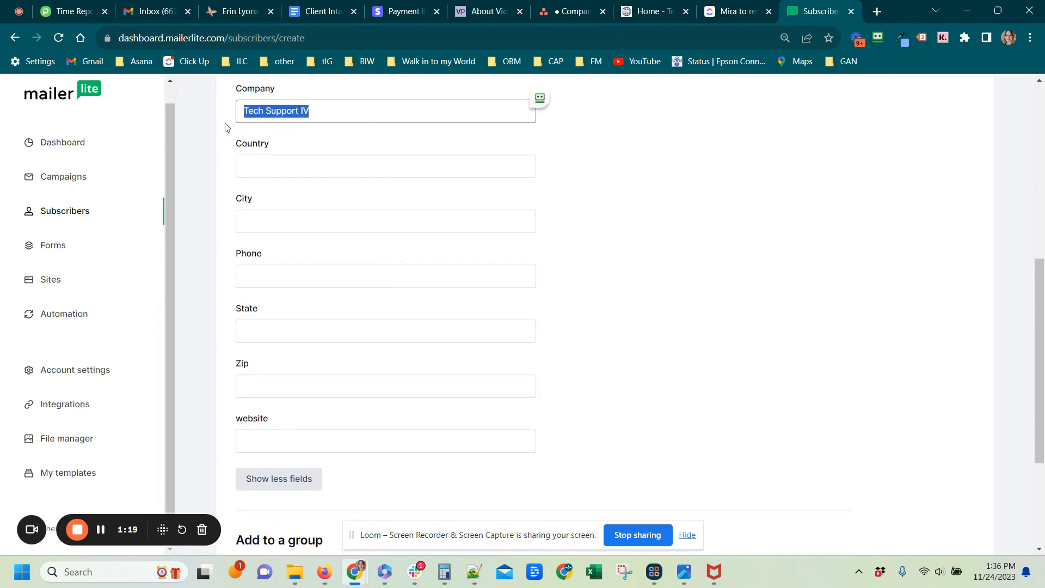
type("Ivey League Communication")
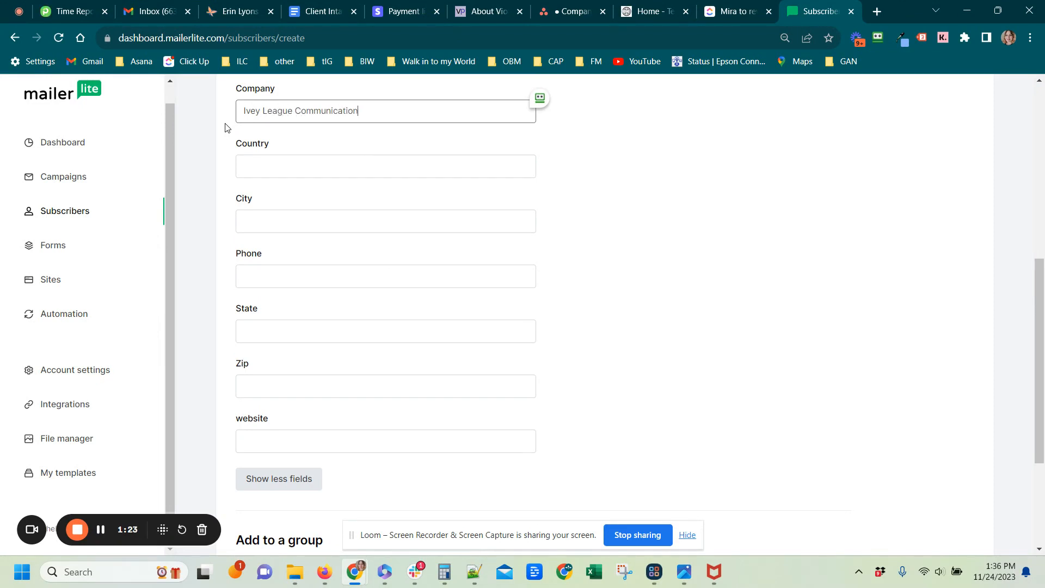
type("s Inc.")
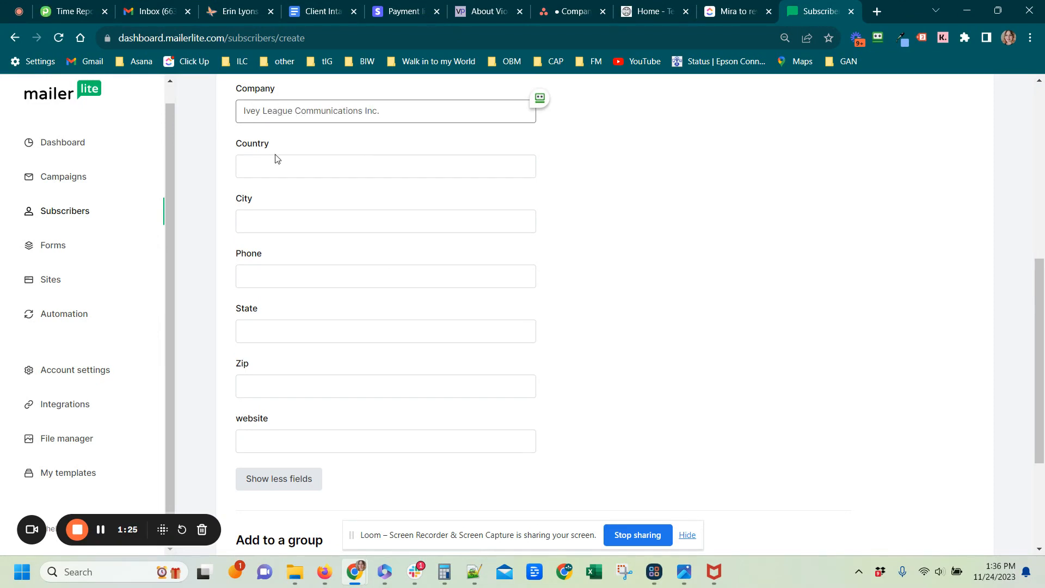
Enter phone number 606 and move down to the group picker
scroll("down", 3)
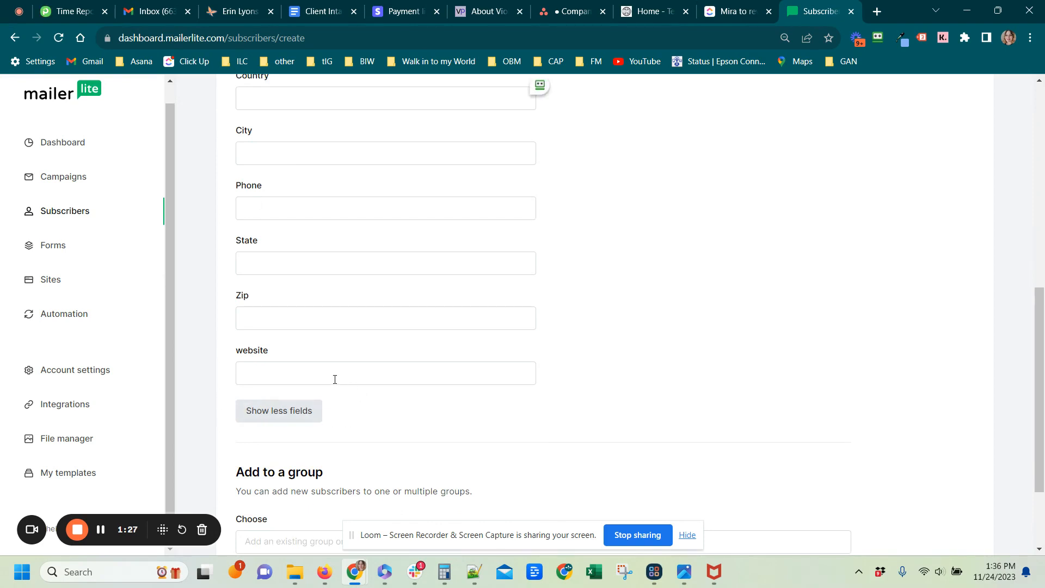
left_click(384, 207)
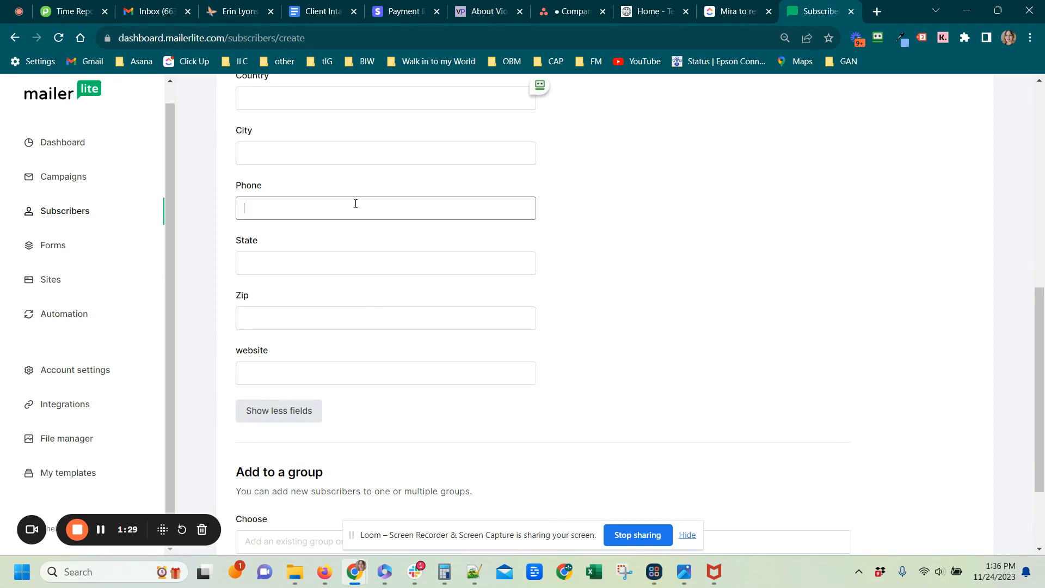
type("606")
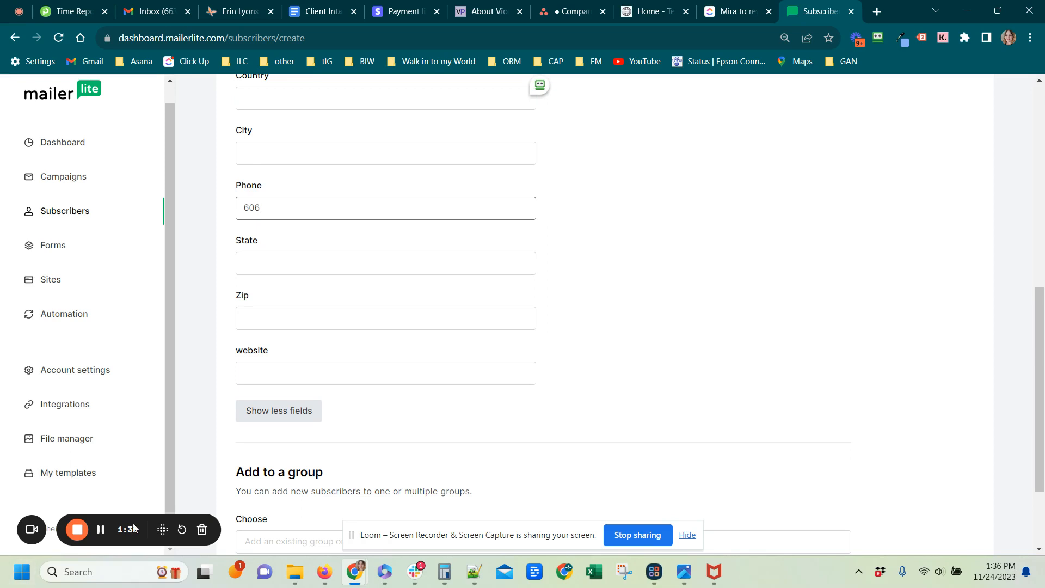
scroll("down", 3)
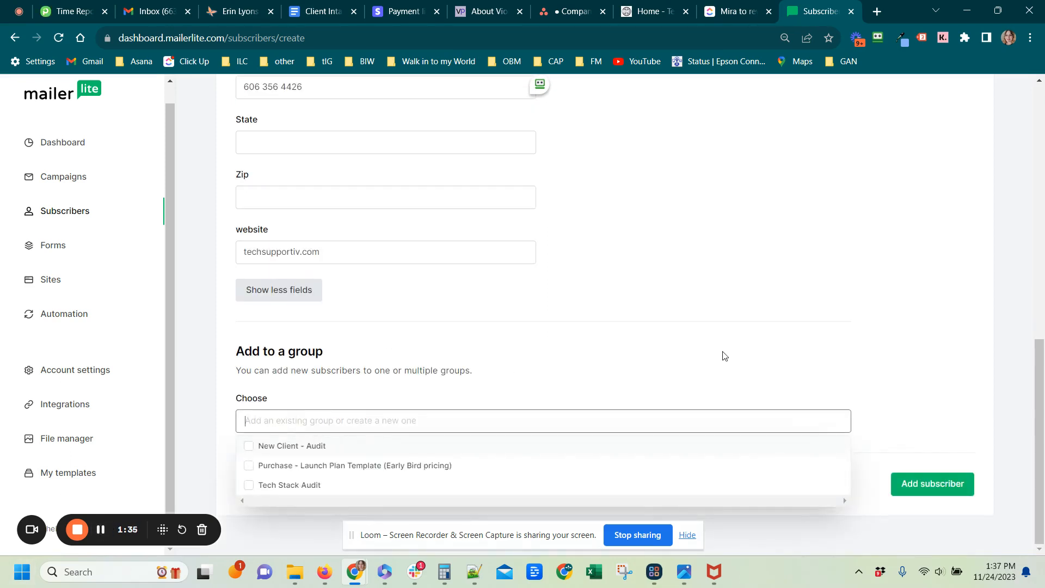
mouse_move(509, 350)
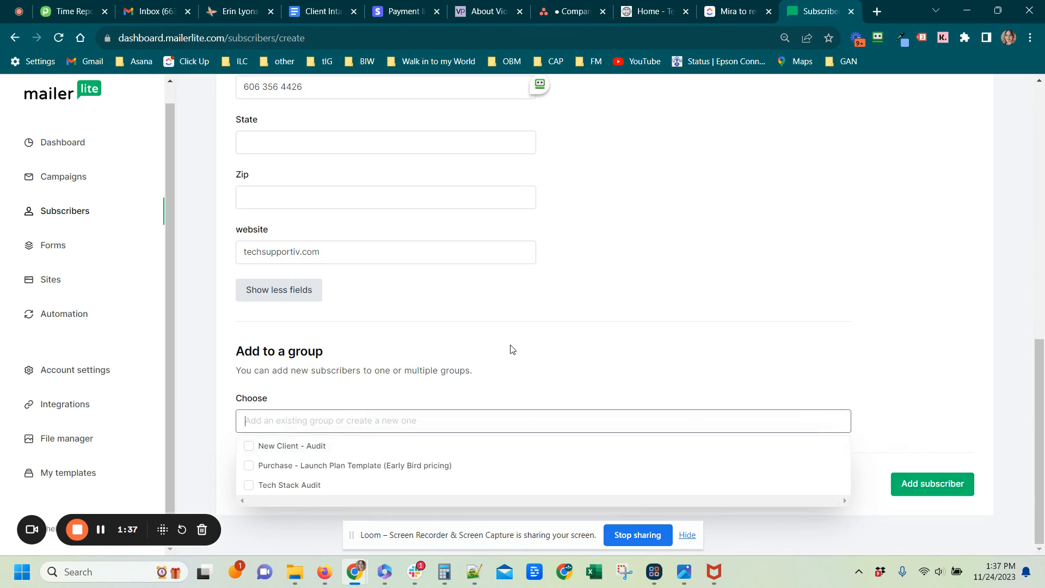
mouse_move(259, 467)
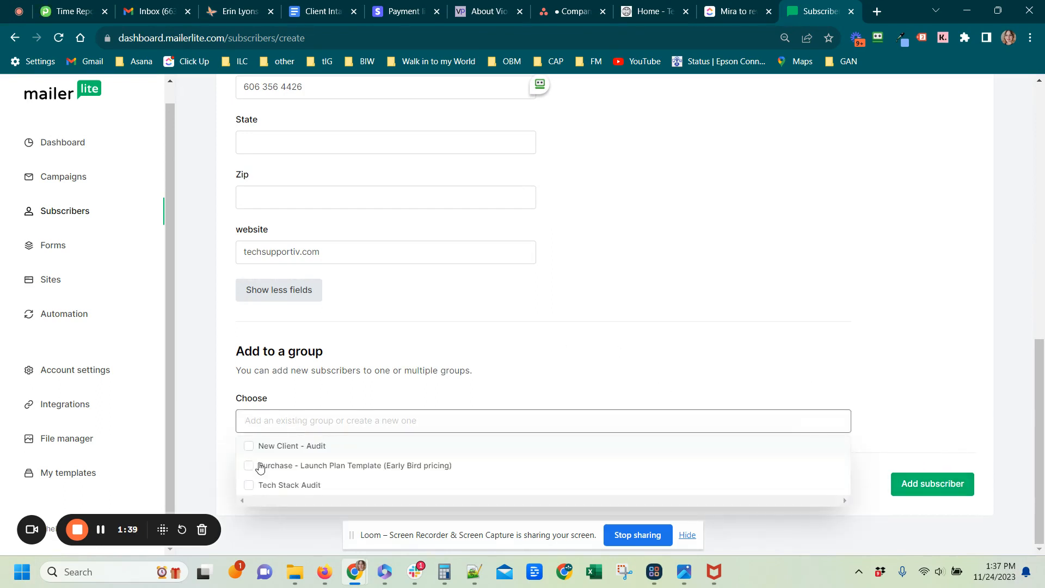
Assign the subscriber to the Tech Stack Audit group and save them
left_click(248, 484)
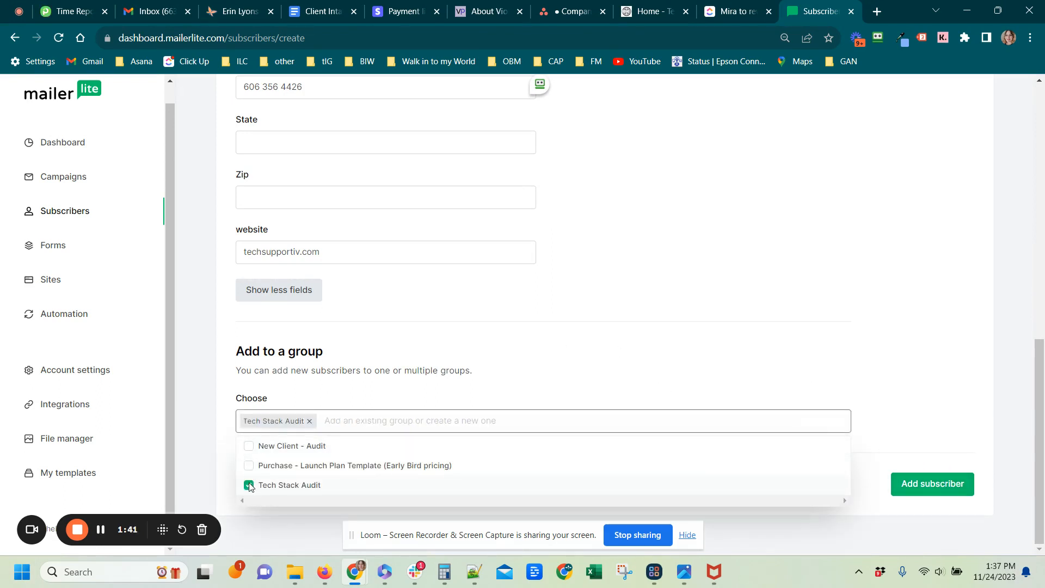
left_click(248, 484)
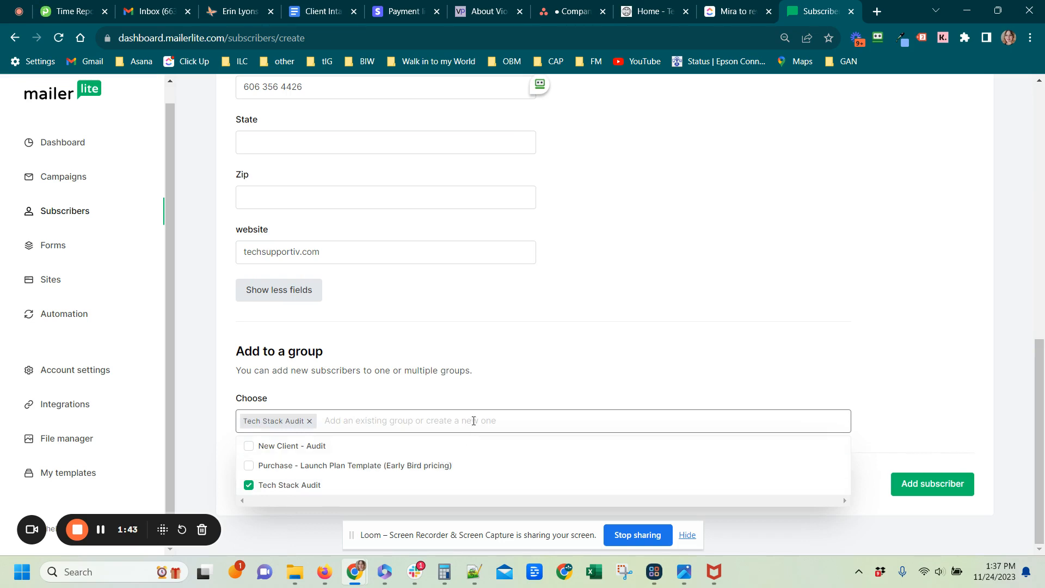
mouse_move(830, 411)
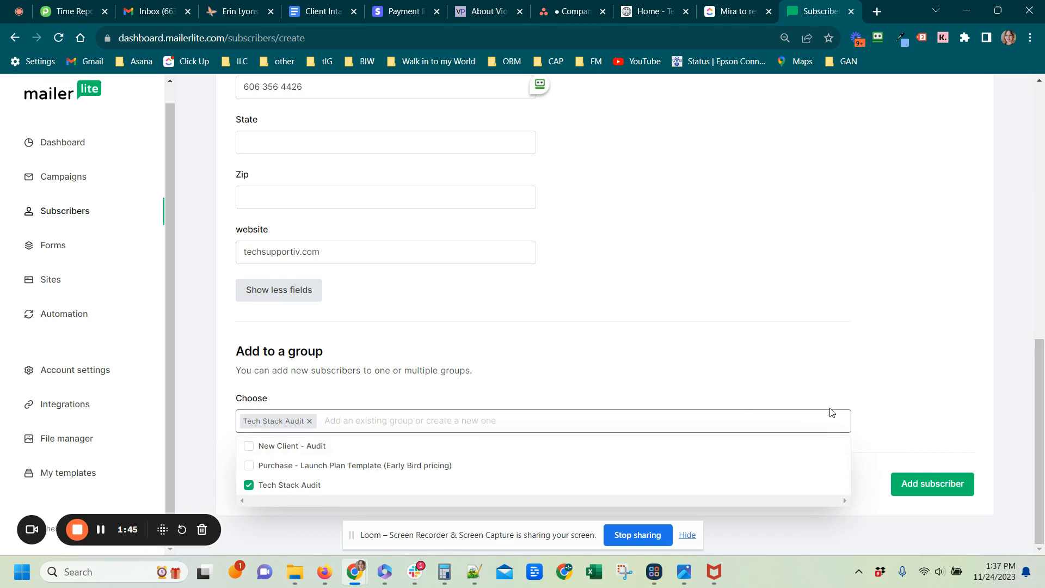
left_click(930, 483)
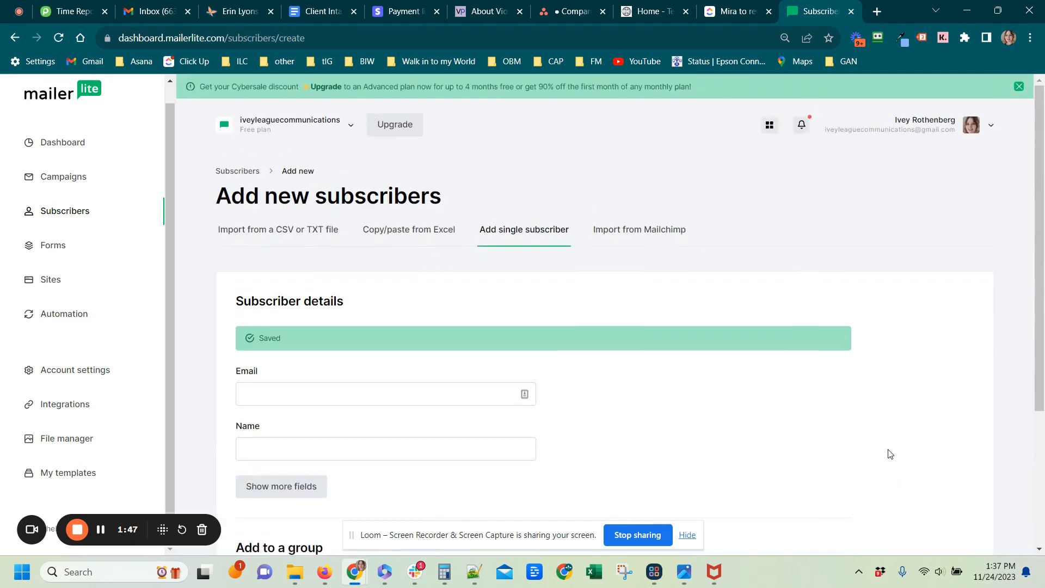